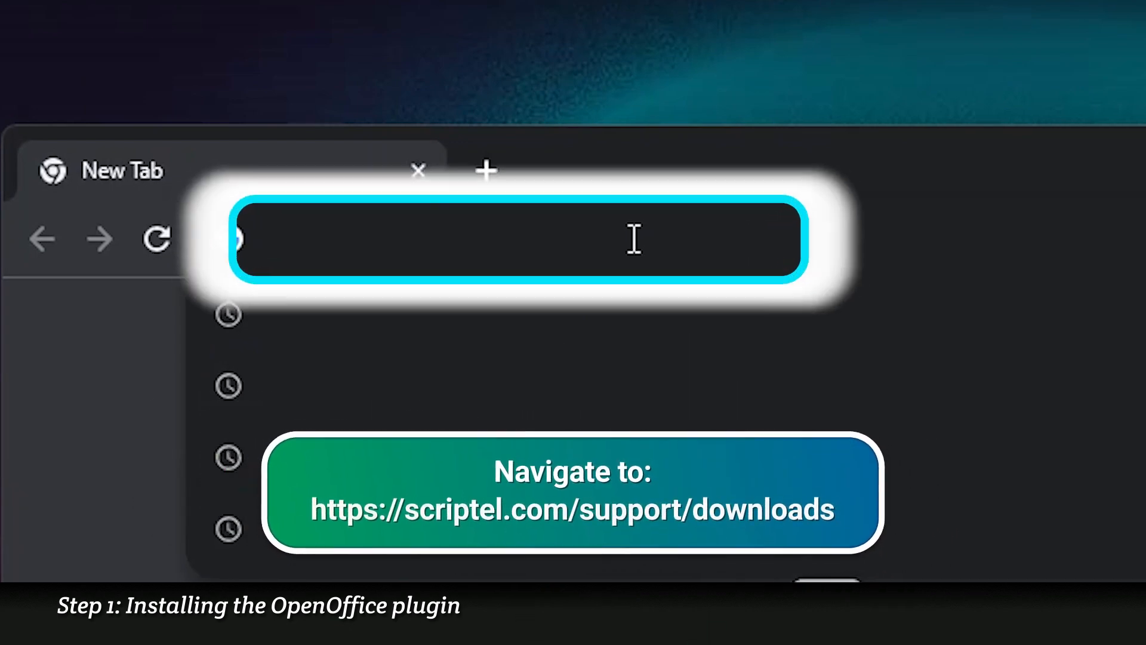
pyautogui.write('https://scriptel.com/support/downloads/')
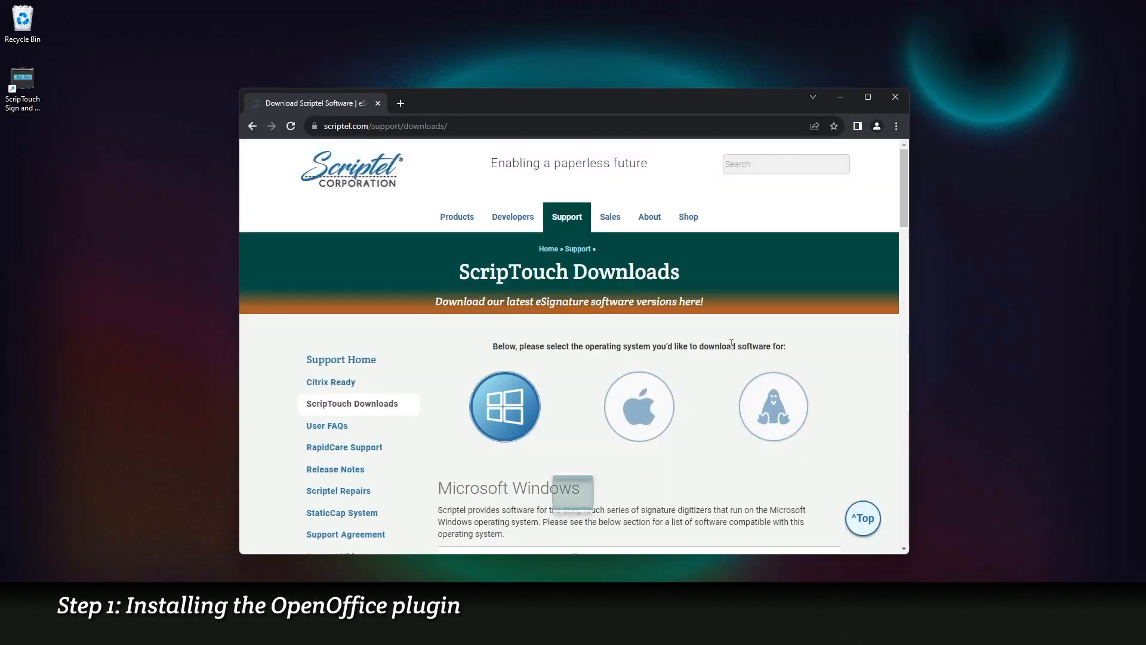
# Step: Show third-party software plugins filtered to Apache Open Office
pyautogui.scroll(-3)
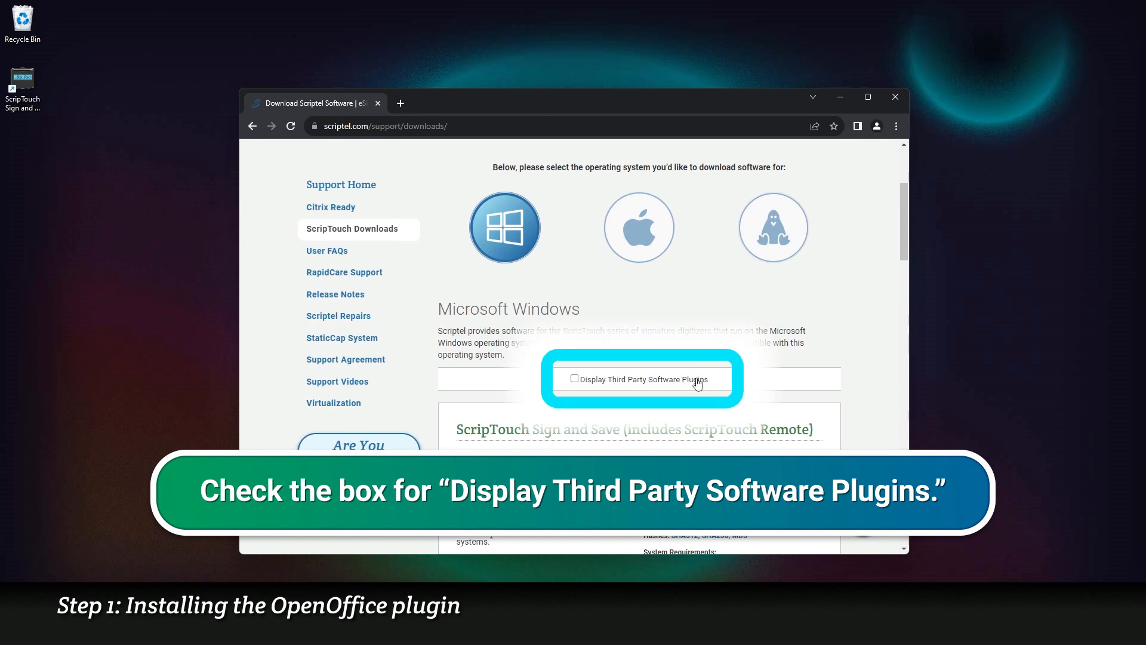
pyautogui.click(574, 378)
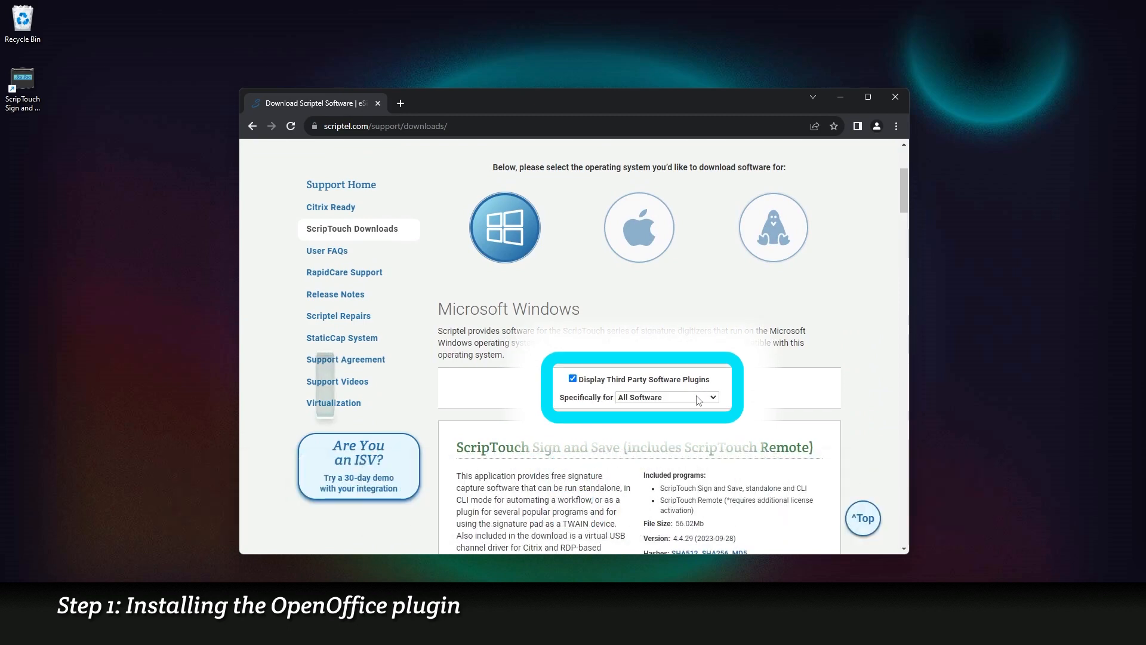
pyautogui.click(665, 396)
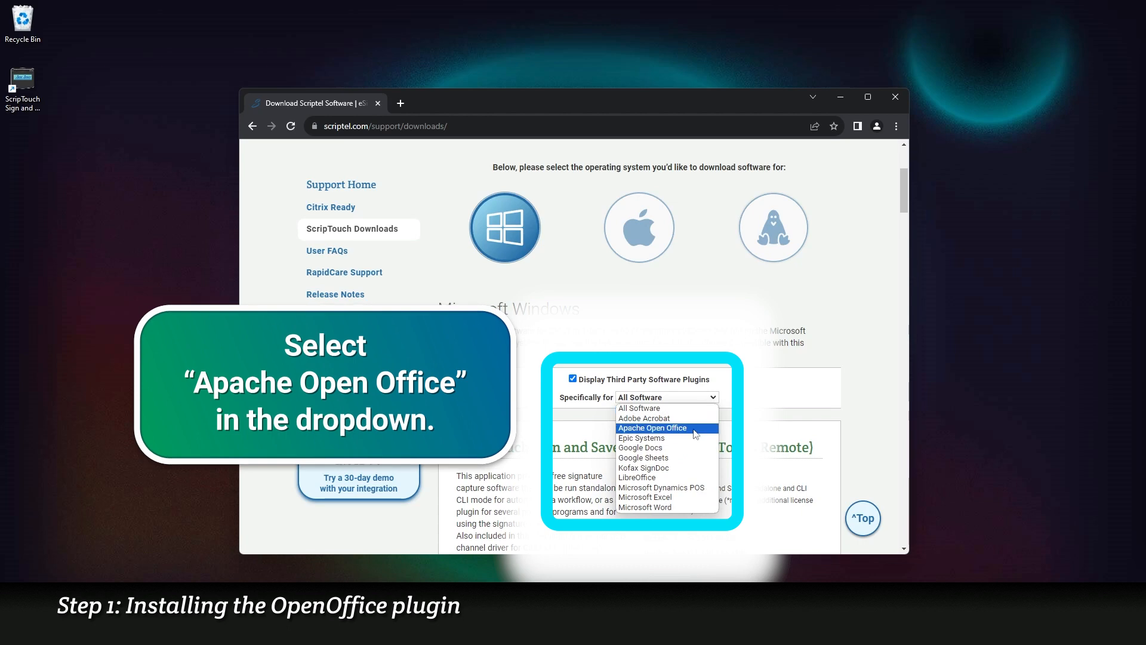
pyautogui.click(653, 428)
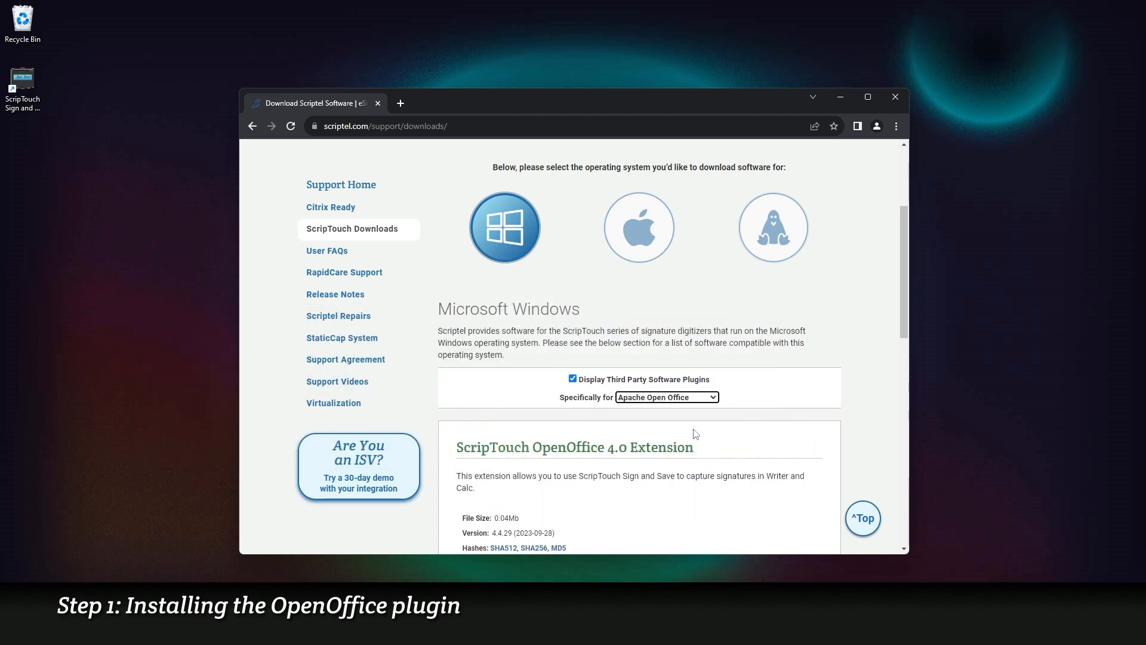
# Step: Download the ScripTouch OpenOffice 4.0 Extension
pyautogui.scroll(-3)
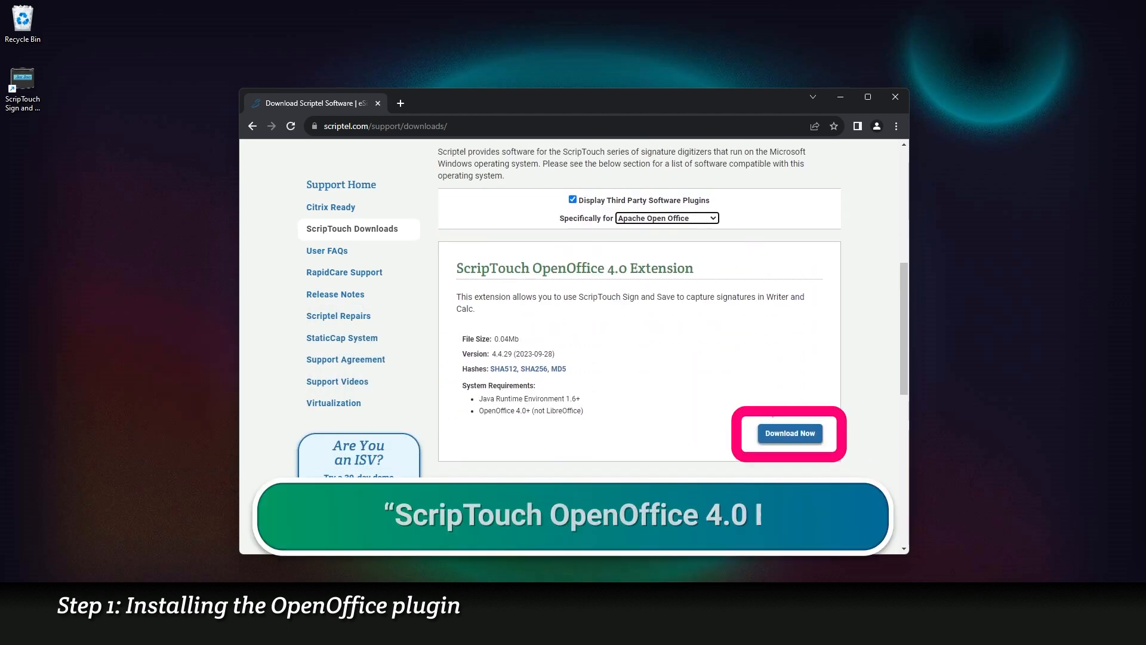
pyautogui.click(787, 432)
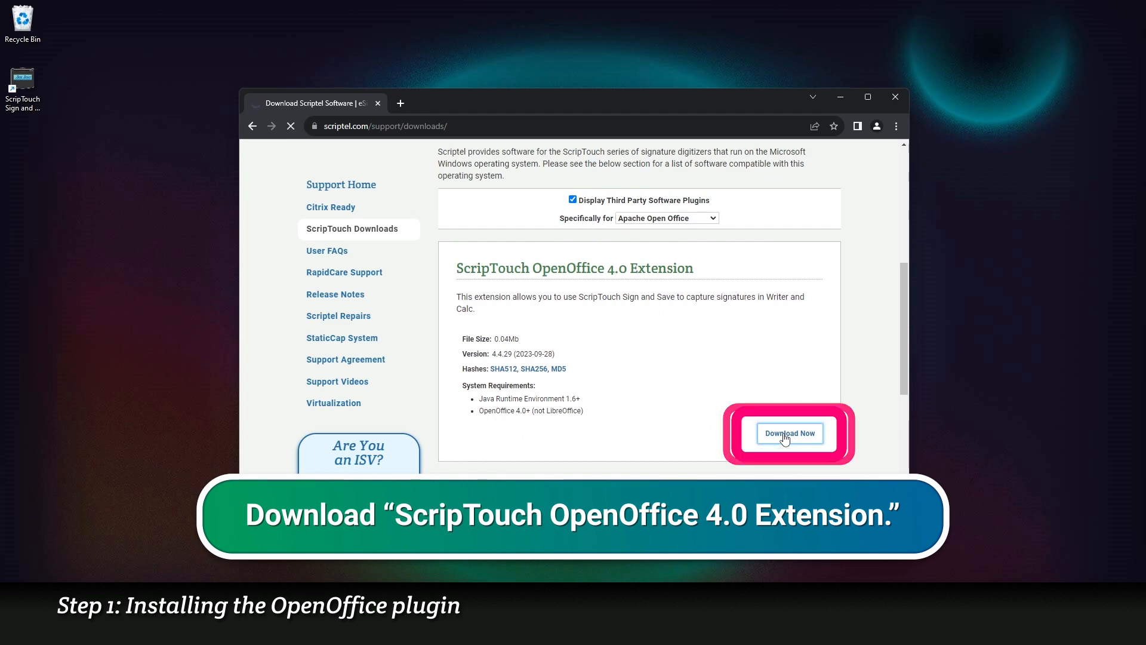
pyautogui.click(789, 432)
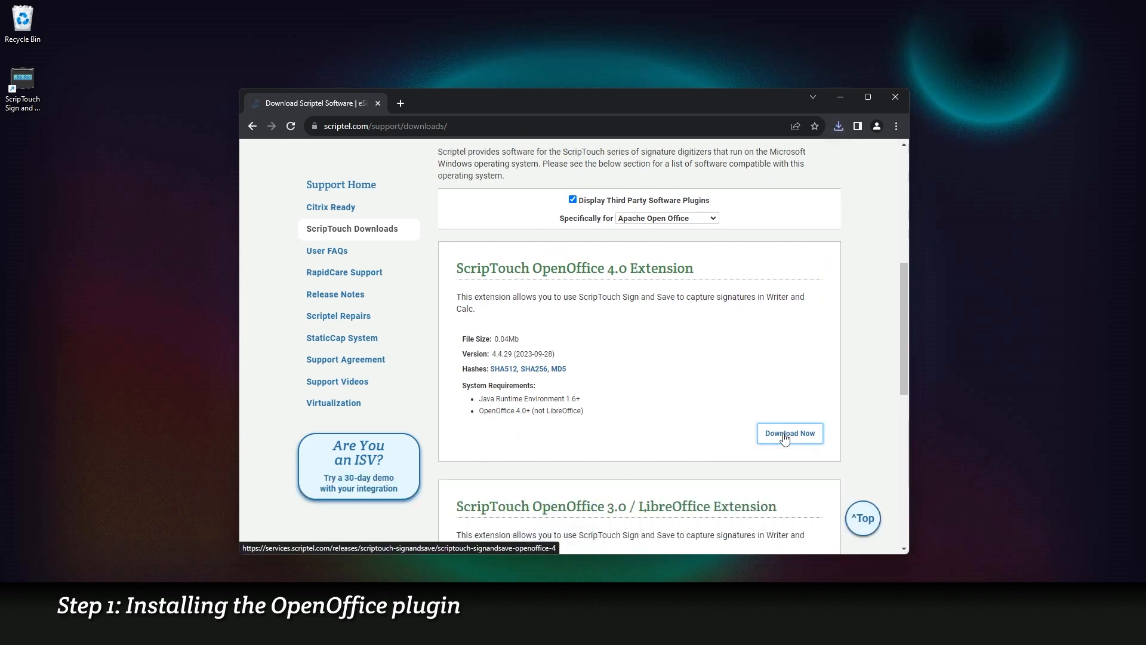
# Step: Install the downloaded .oxt ScripTouch Sign and Save extension, accept its license and close Extension Manager
pyautogui.click(789, 432)
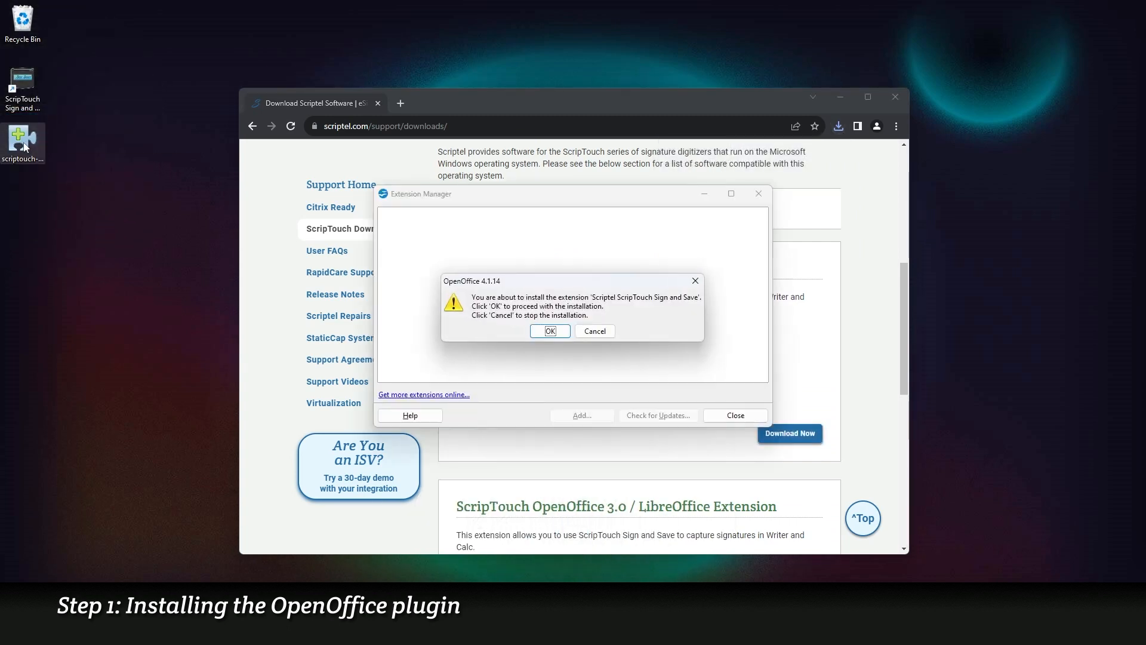
pyautogui.click(549, 331)
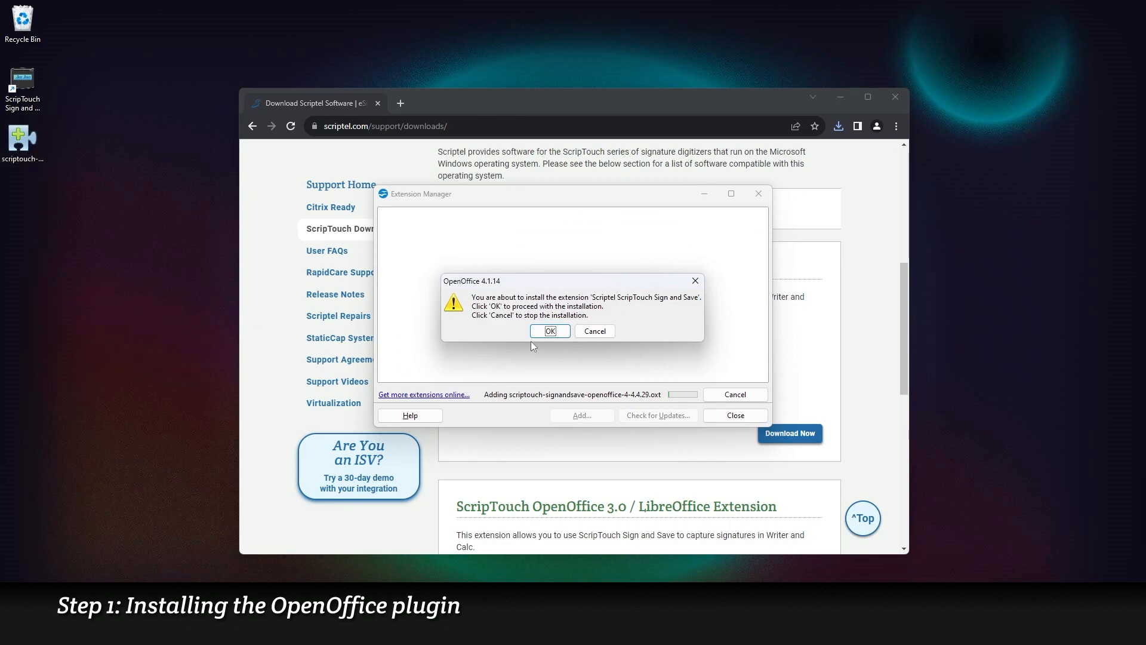
pyautogui.click(549, 331)
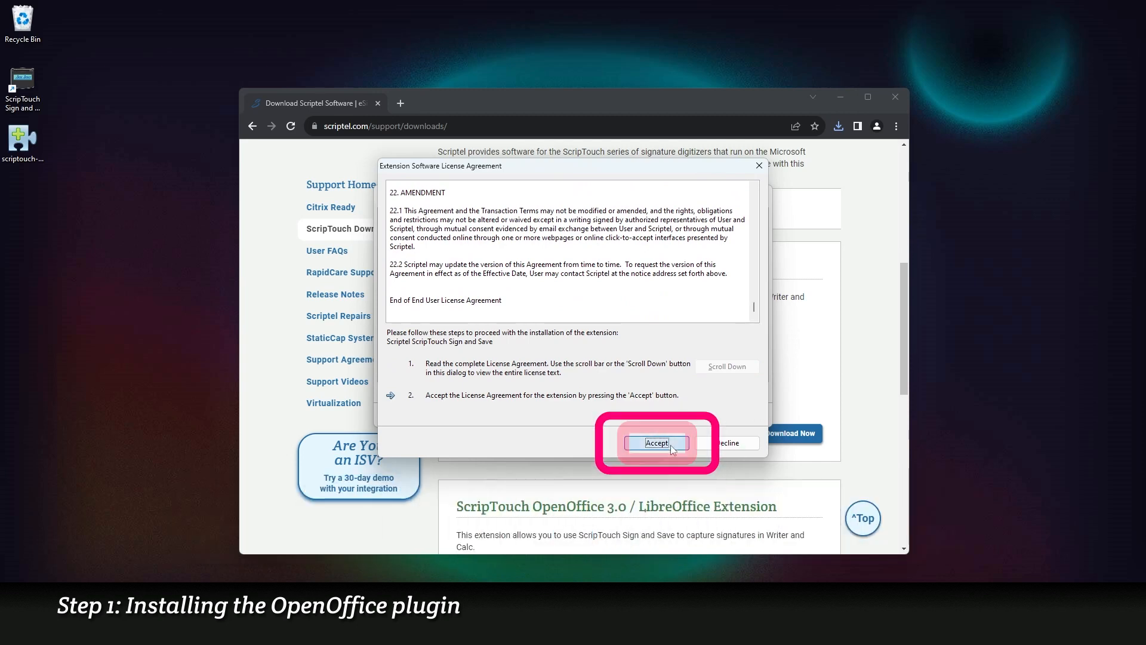
pyautogui.click(655, 442)
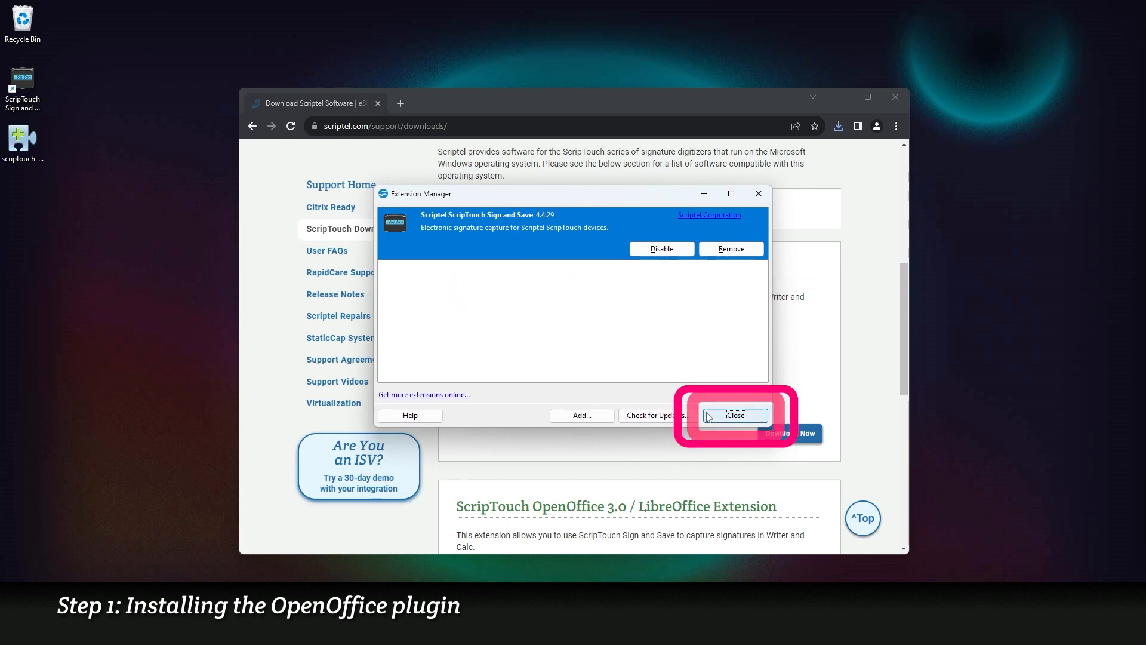
pyautogui.click(735, 415)
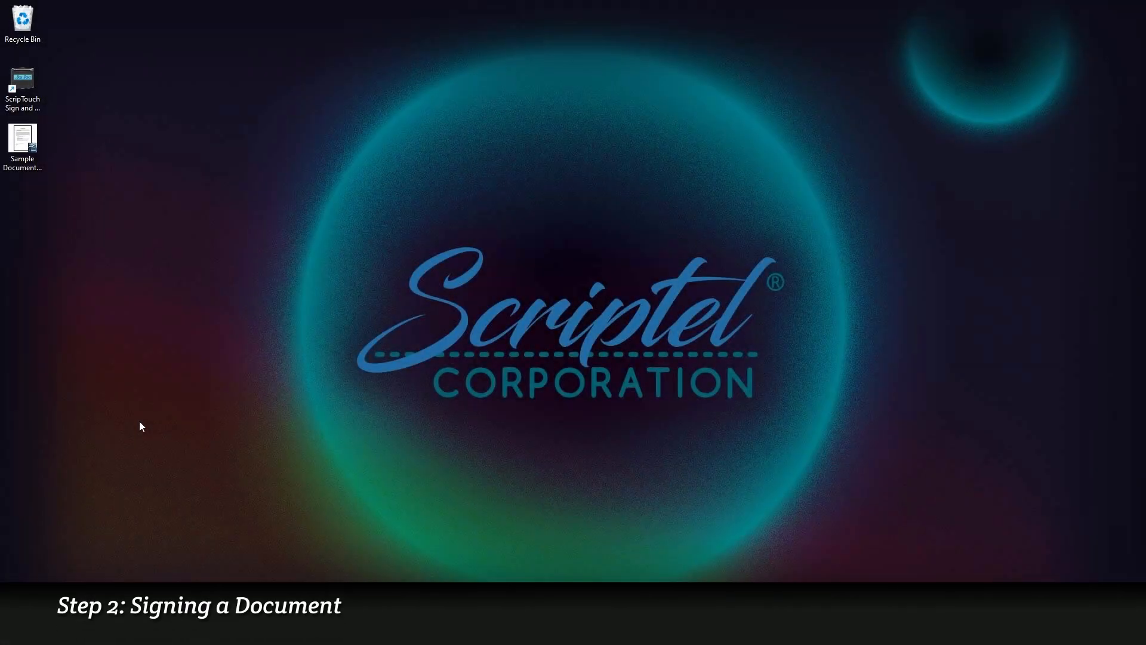
# Step: Open Sample Document.odt from the desktop in Writer
pyautogui.click(22, 142)
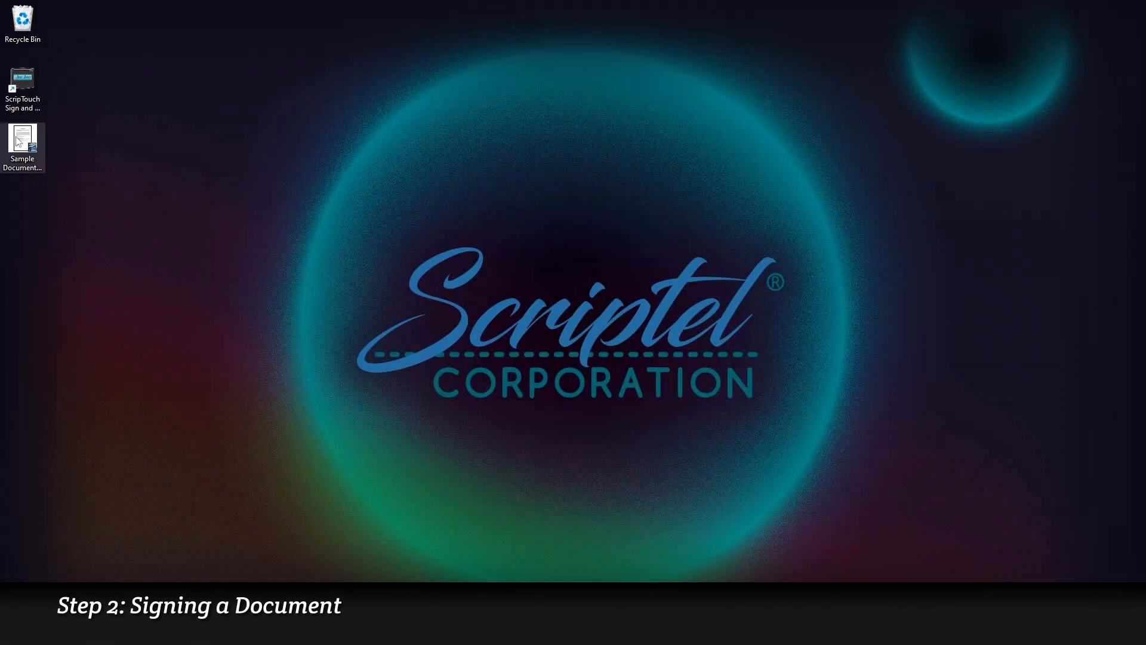
pyautogui.doubleClick(22, 144)
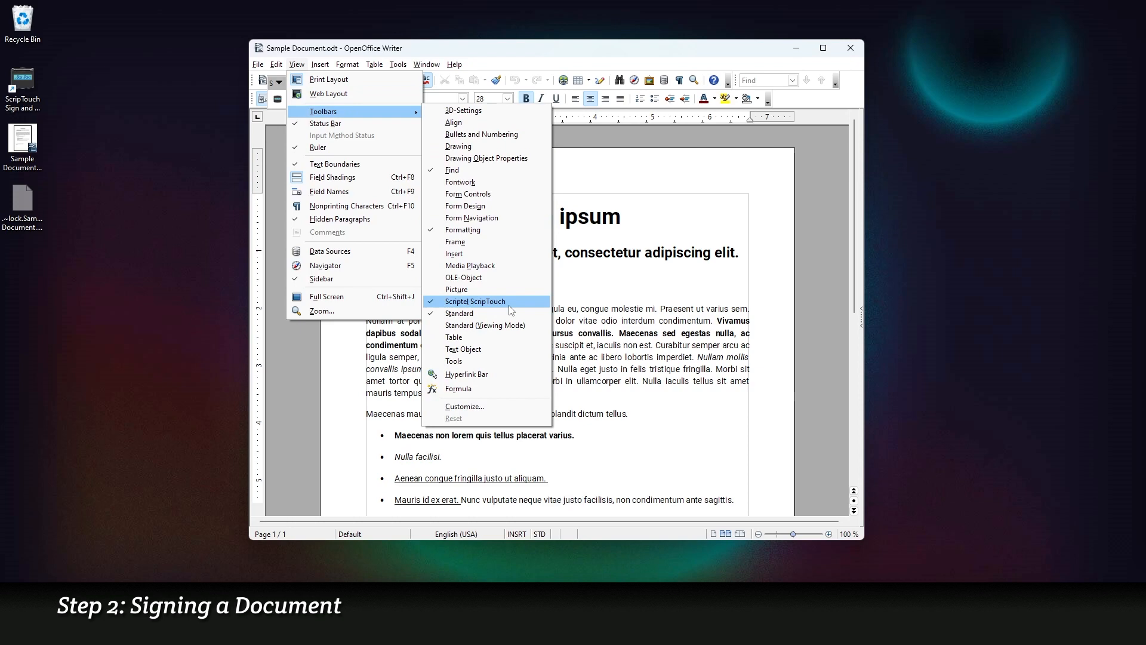
# Step: Enable the Scriptel ScripTouch toolbar via View > Toolbars
pyautogui.click(475, 300)
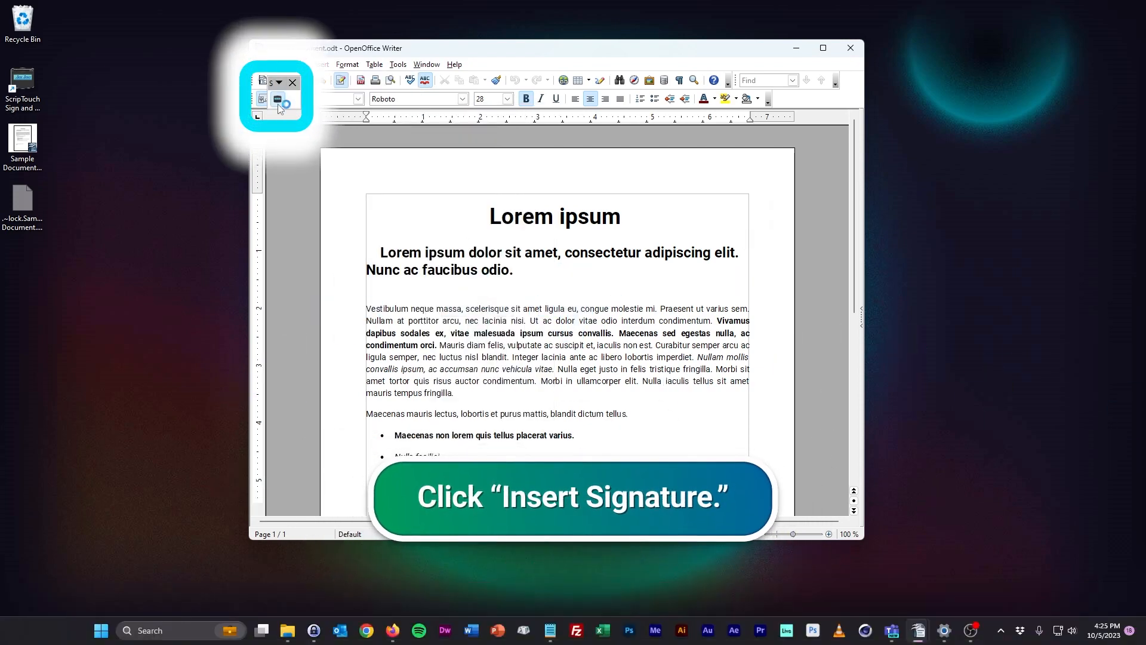
# Step: Capture a handwritten 'John Smith' signature with Insert Signature and accept it into the document
pyautogui.click(278, 100)
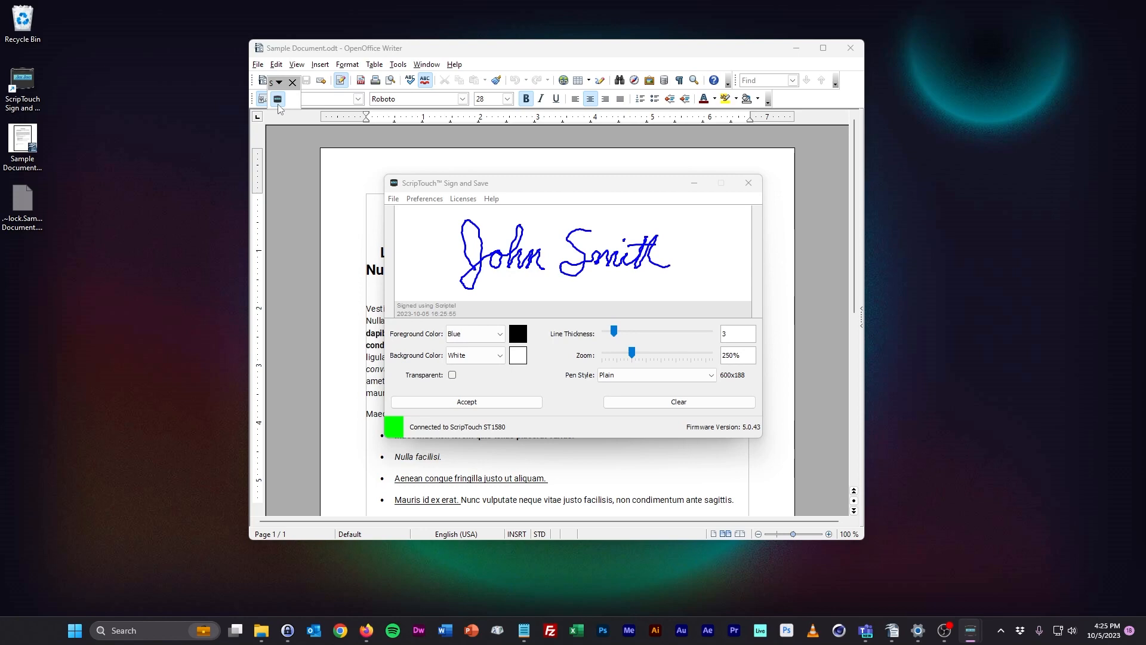
pyautogui.click(466, 401)
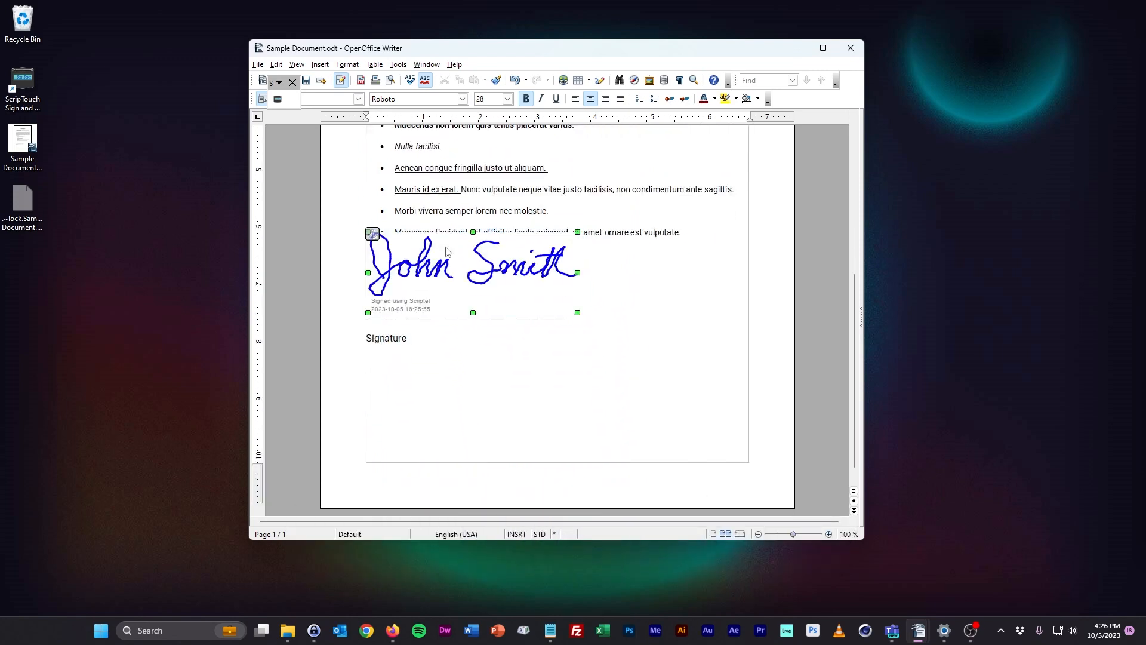
# Step: Select the inserted John Smith signature picture sitting above the Signature line
pyautogui.click(472, 267)
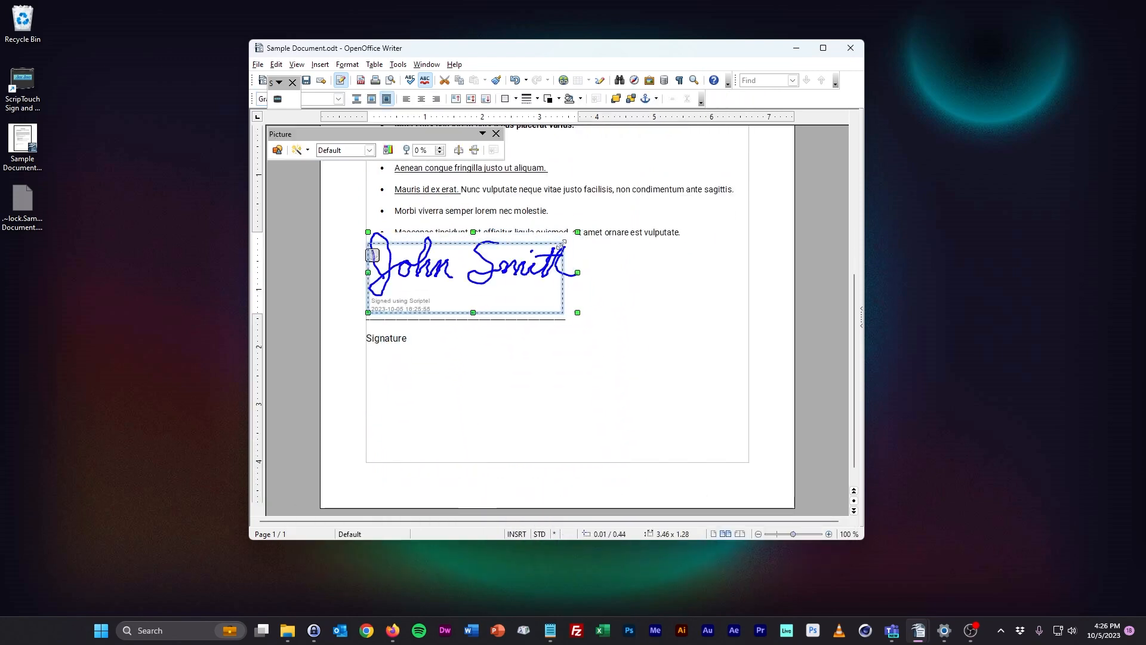